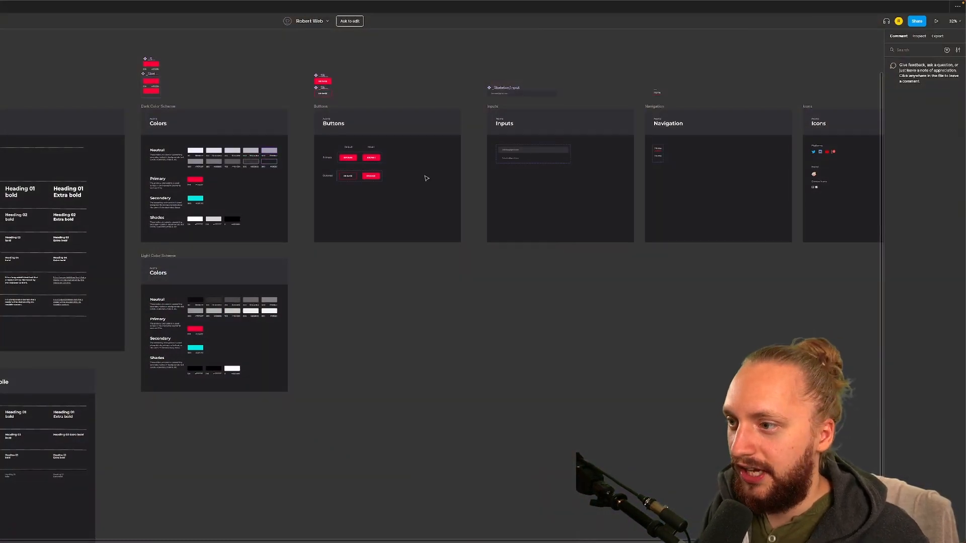
Step: Bring up macOS System Settings over the Neovim editor, with Keyboard highlighted in the sidebar
click(86, 8)
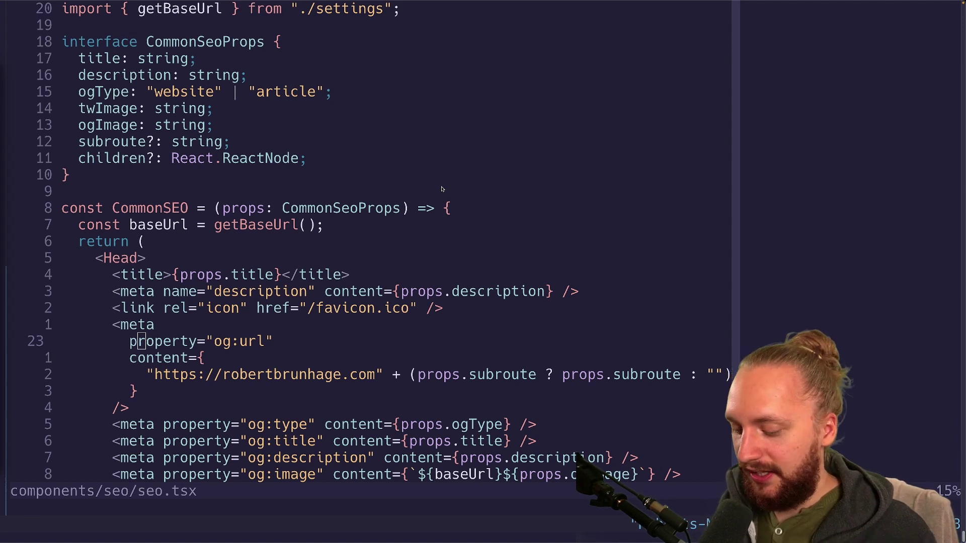
mouse_move(401, 118)
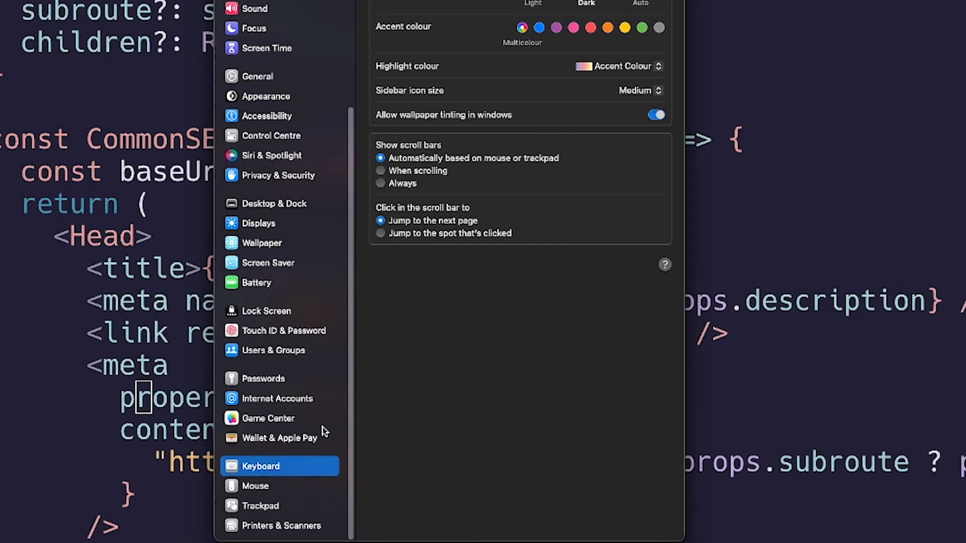
Step: Expand the Mission Control group under Keyboard Shortcuts, revealing Switch to Desktop 1–4
click(260, 466)
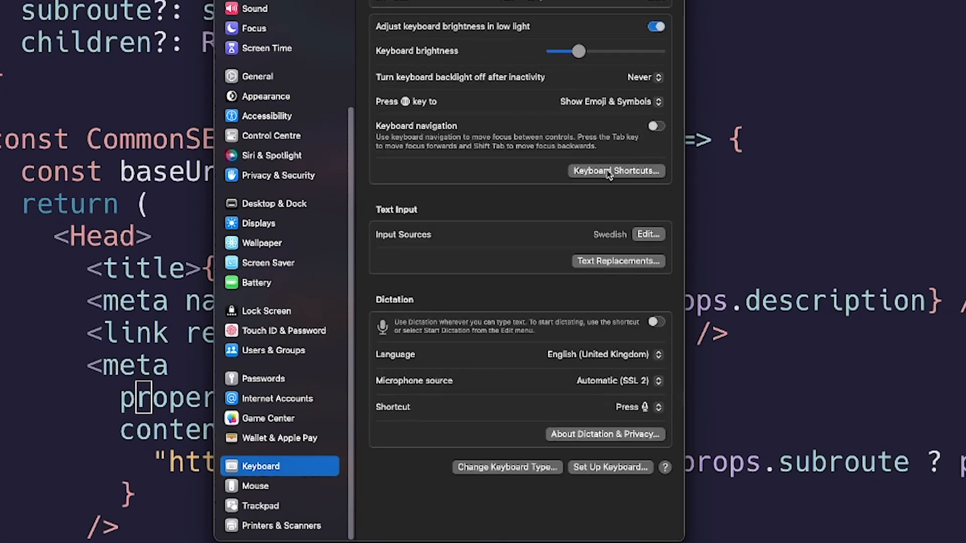
click(616, 171)
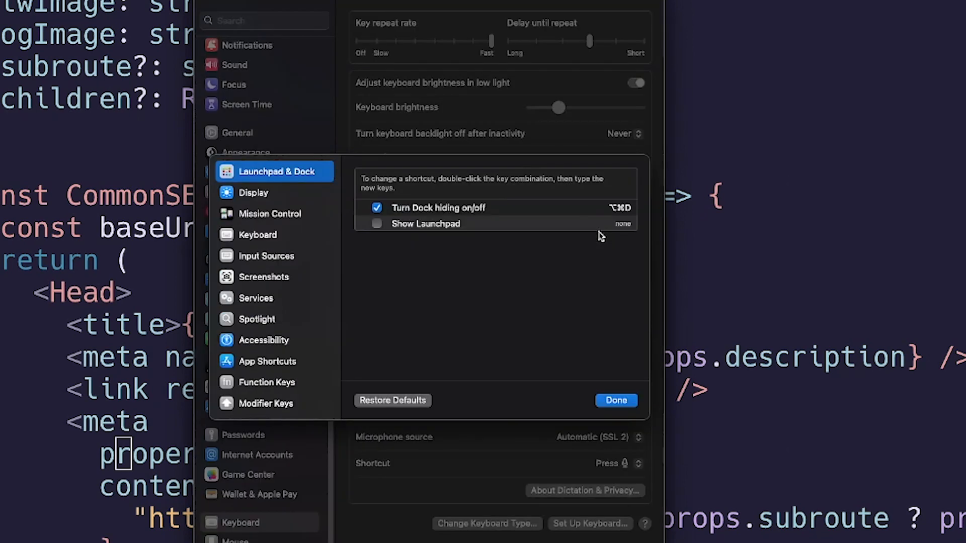
mouse_move(277, 217)
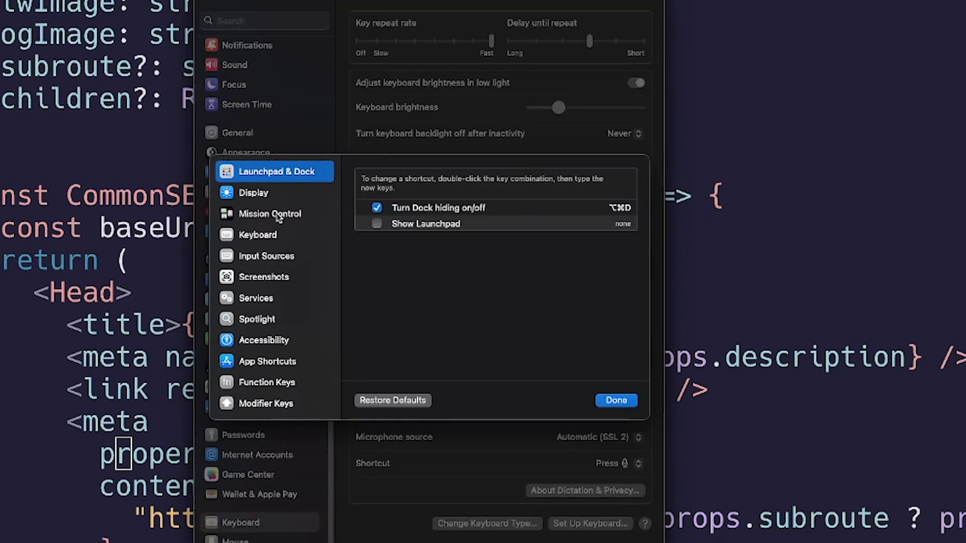
click(269, 214)
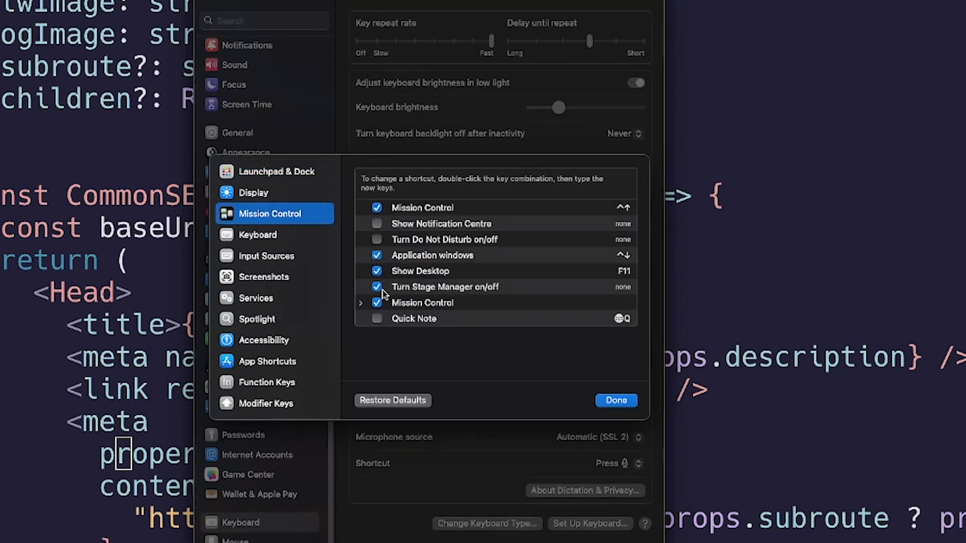
click(361, 303)
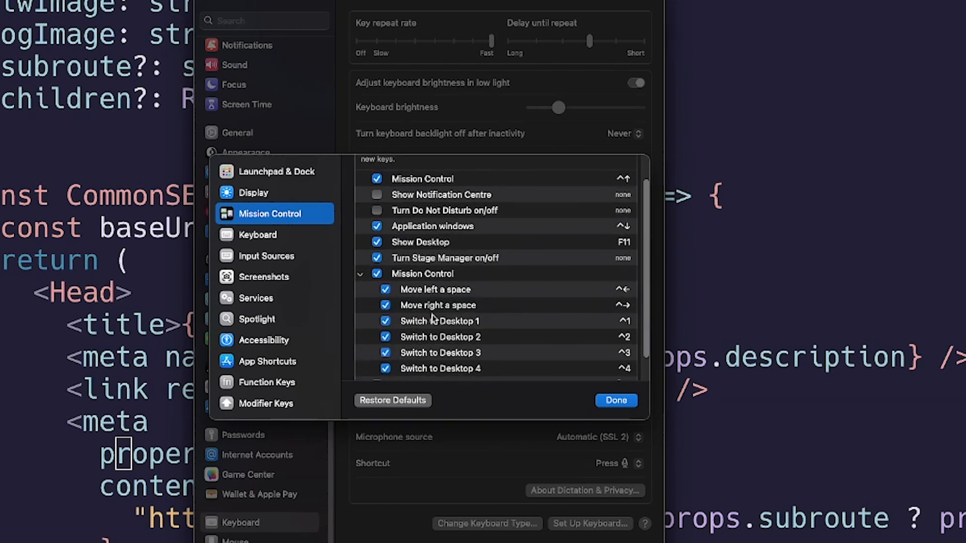
scroll(down, 3)
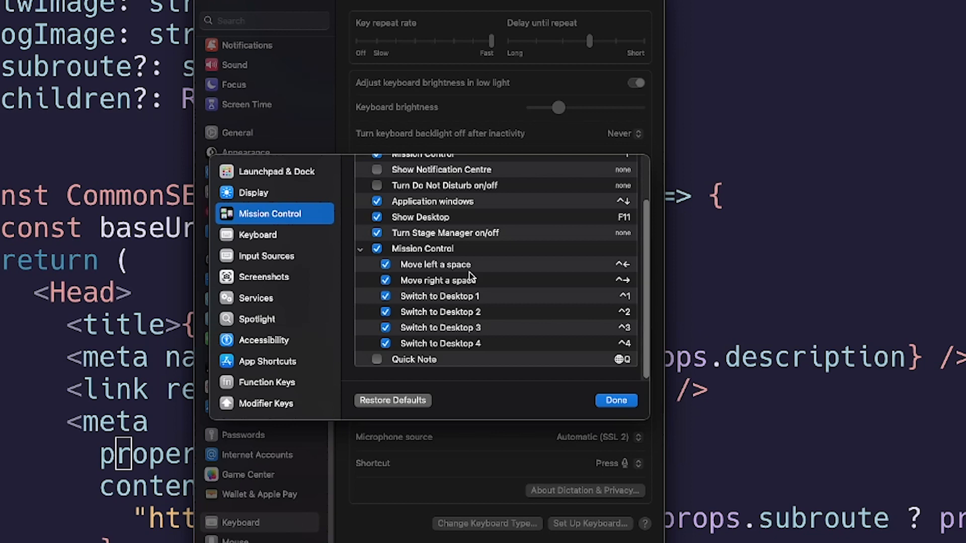
mouse_move(472, 277)
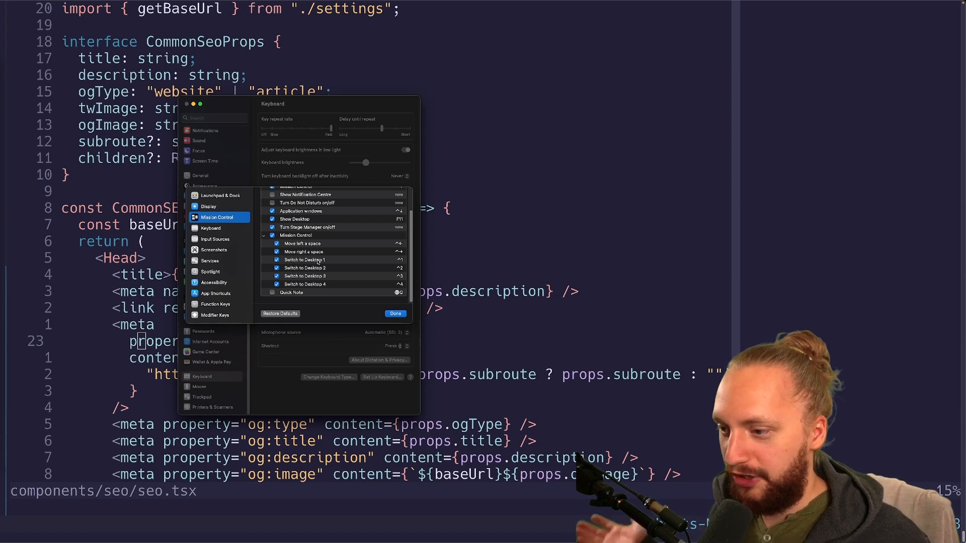
mouse_move(405, 263)
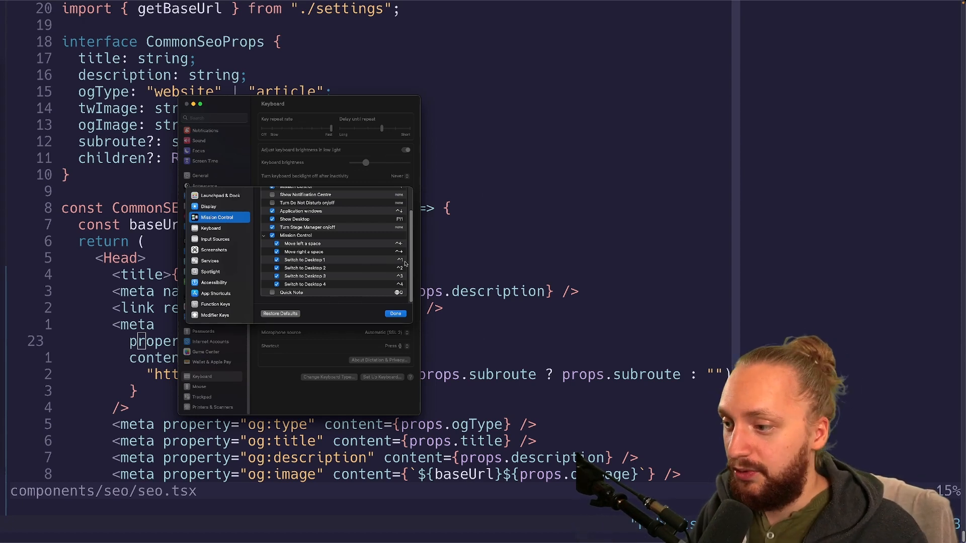
mouse_move(401, 263)
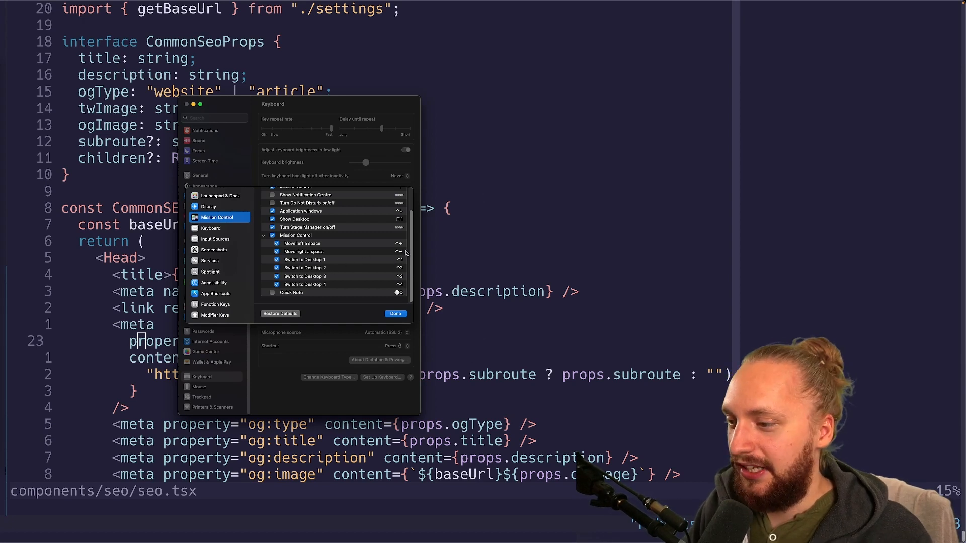
mouse_move(402, 258)
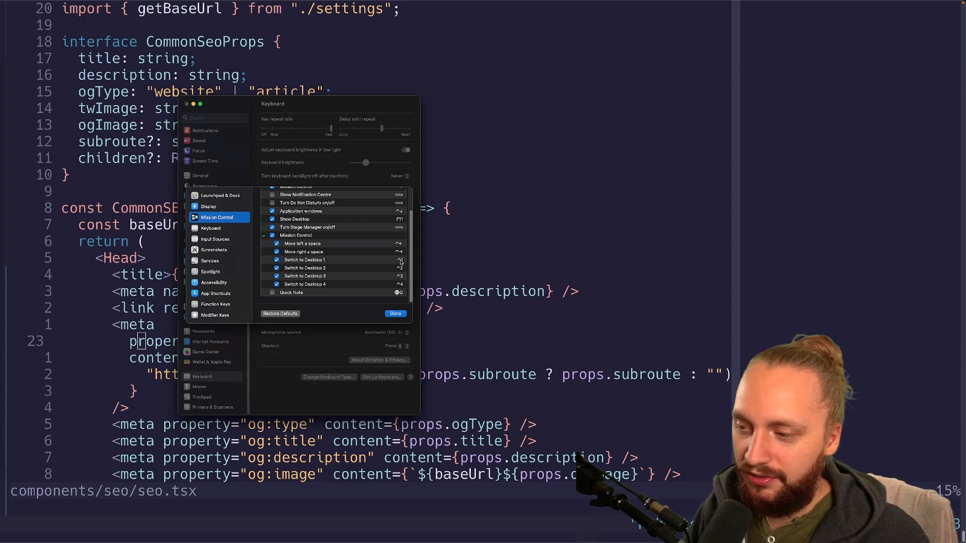
mouse_move(404, 261)
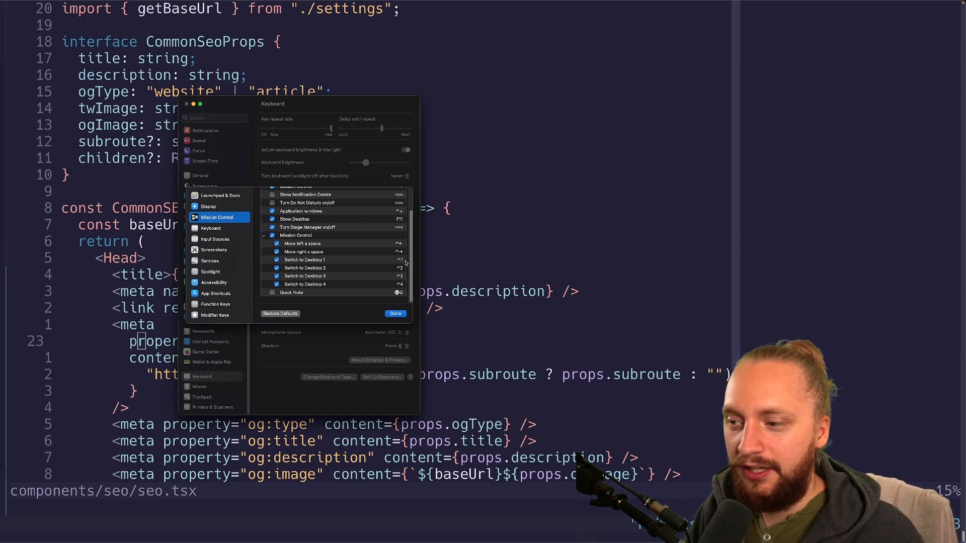